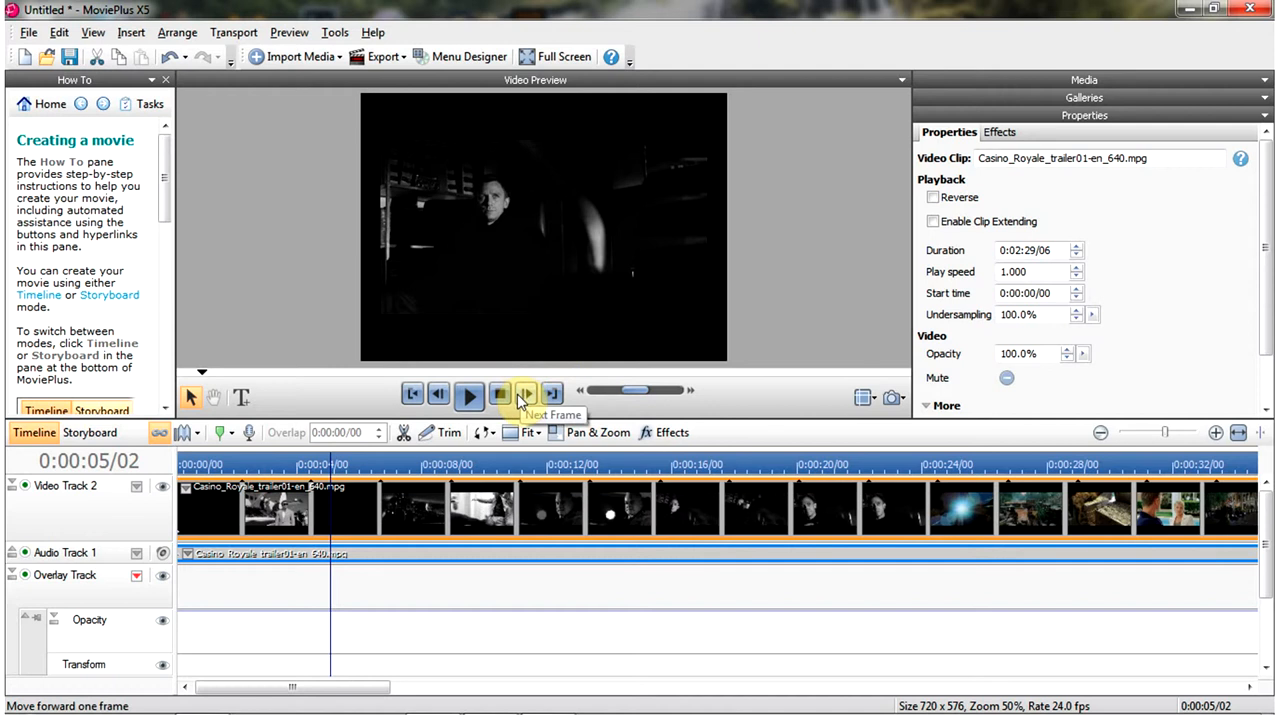
Step the preview forward one frame on the trailer clip.
{"action": "left_click", "coordinate": [524, 392]}
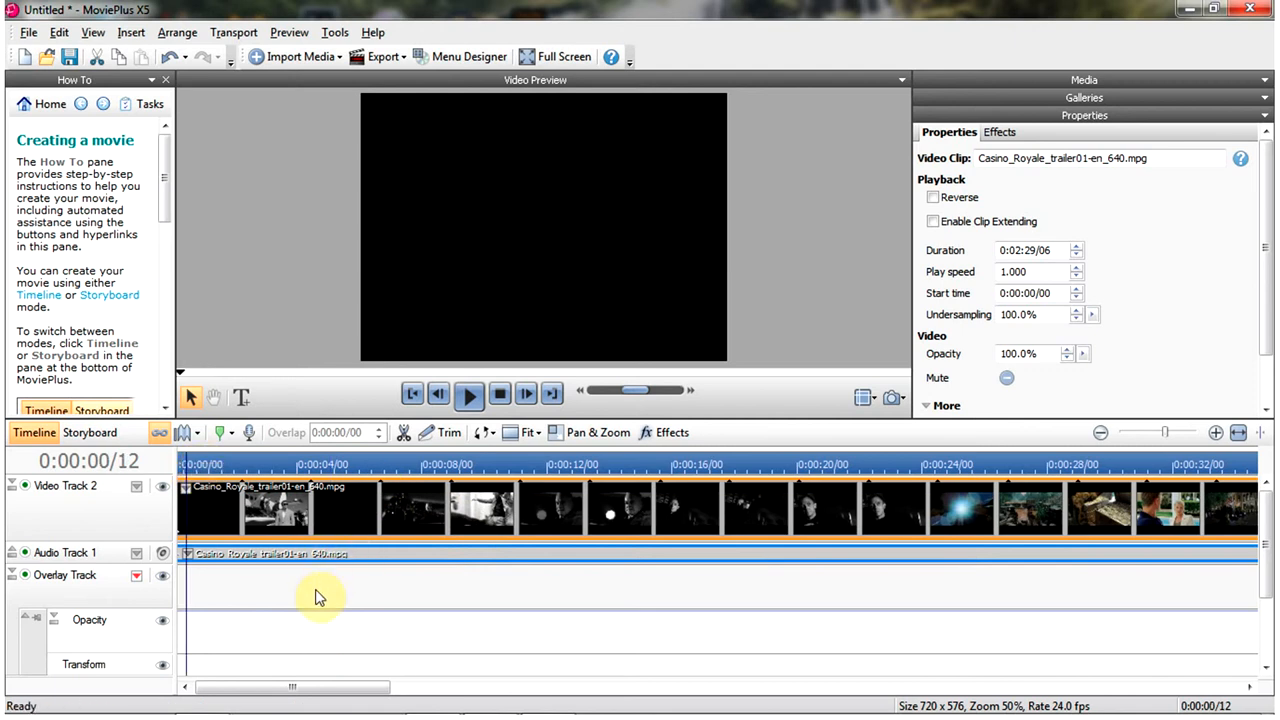
{"action": "mouse_move", "coordinate": [330, 600]}
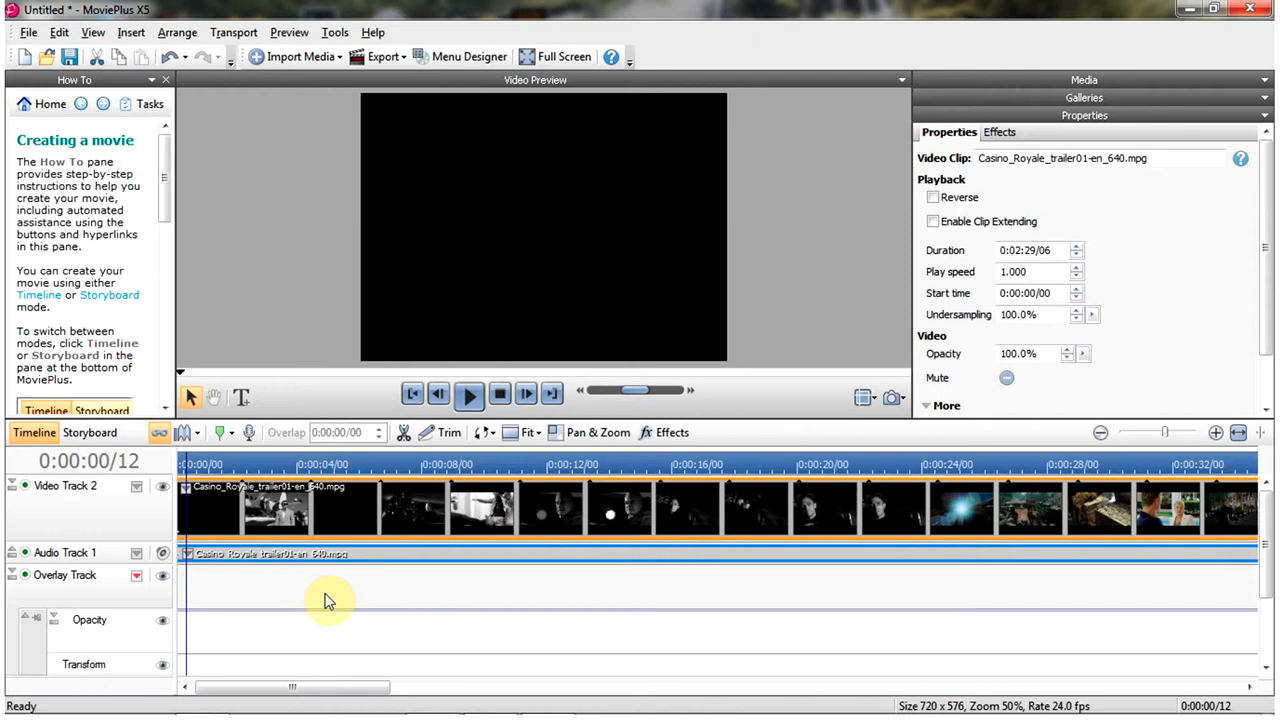
{"action": "mouse_move", "coordinate": [10, 444]}
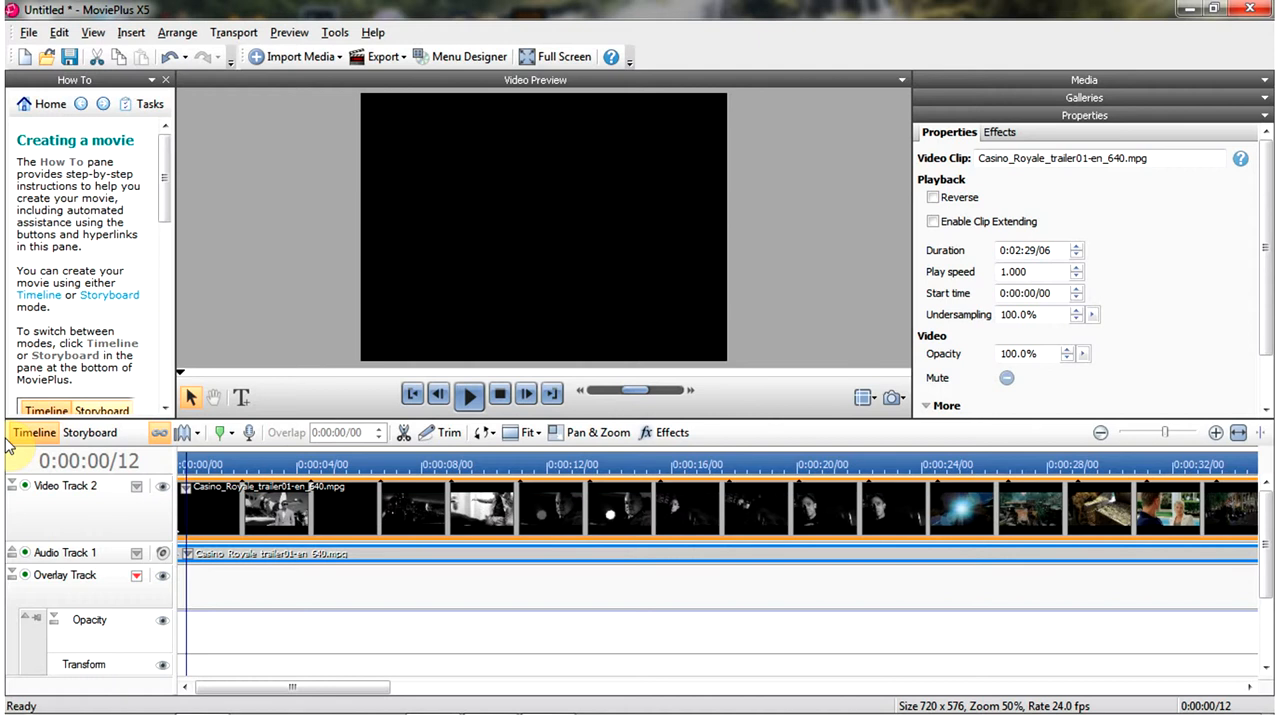
{"action": "mouse_move", "coordinate": [222, 508]}
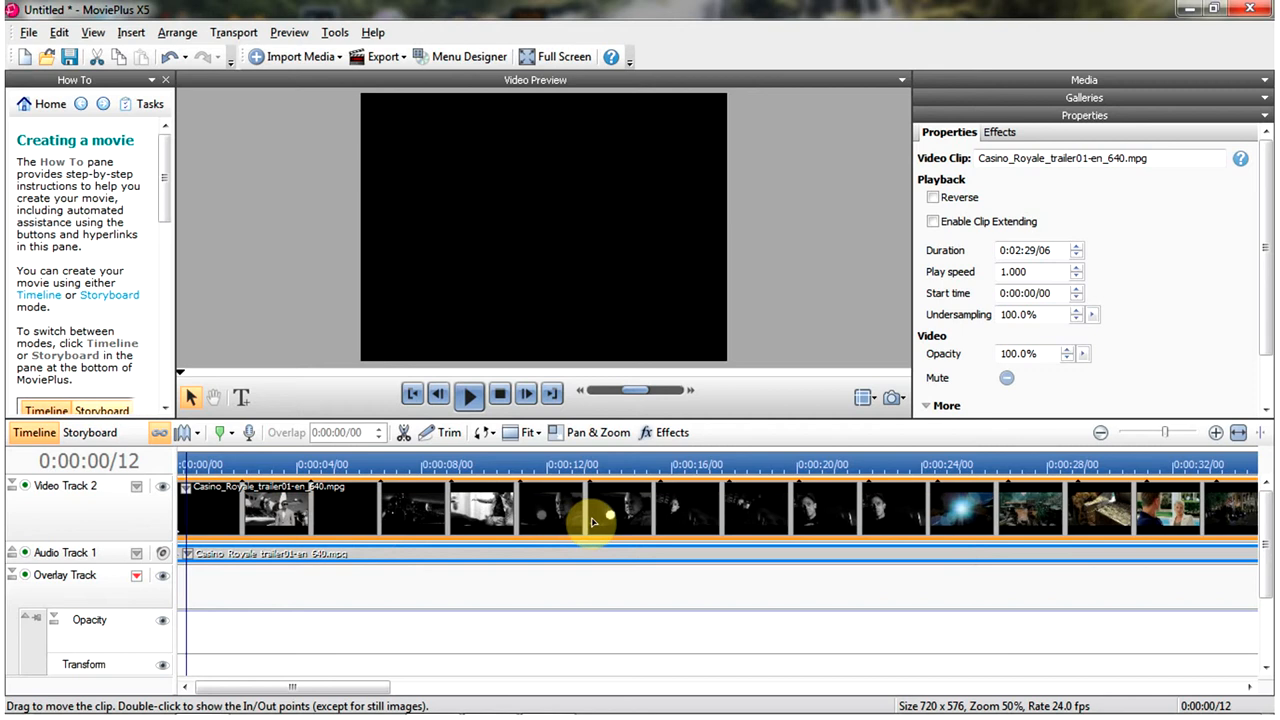
{"action": "mouse_move", "coordinate": [240, 520]}
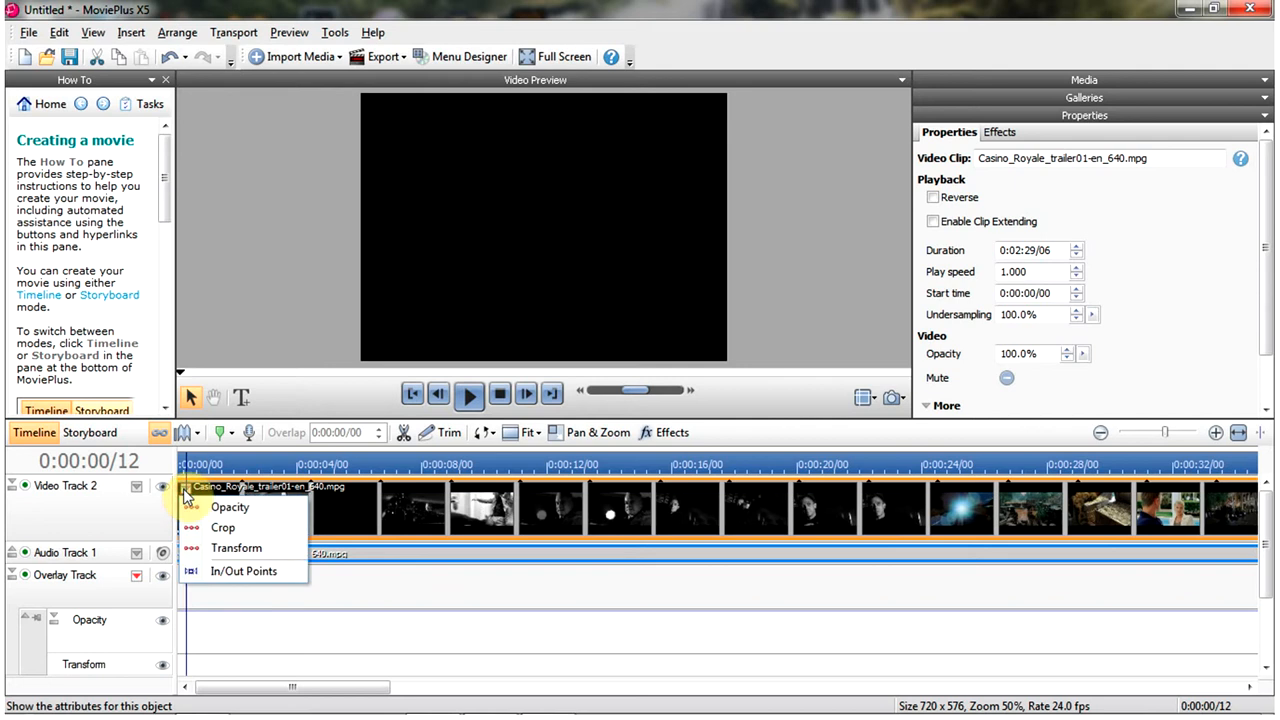
{"action": "mouse_move", "coordinate": [236, 548]}
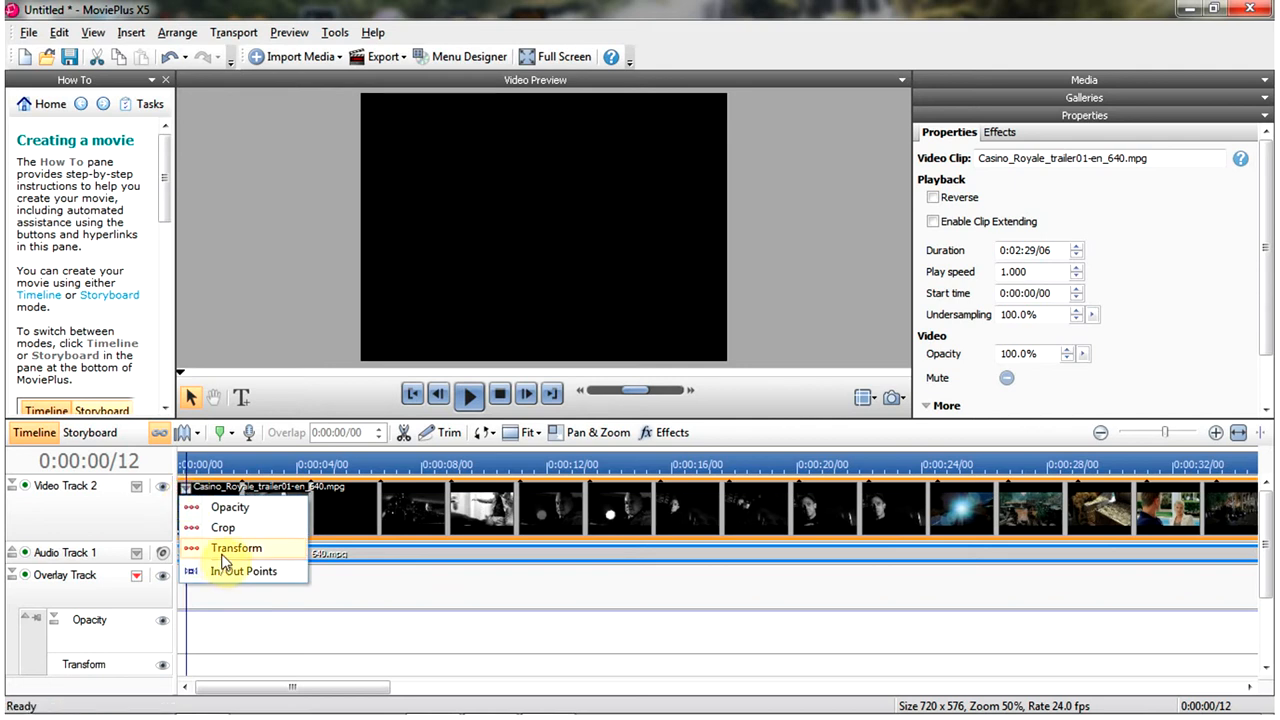
Add a Transform envelope to the trailer clip.
{"action": "left_click", "coordinate": [236, 548]}
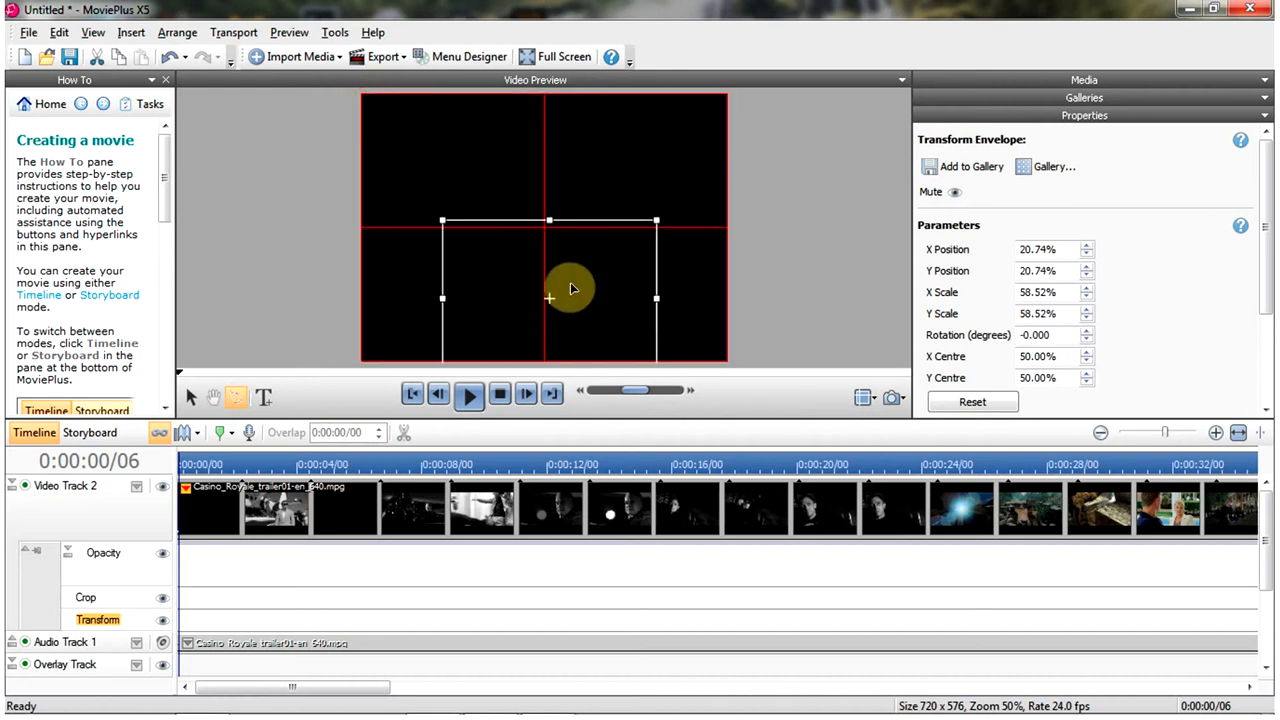
Centre the clip's transform box and shrink it to about 25% scale.
{"action": "left_click_drag", "start_coordinate": [570, 290], "coordinate": [570, 222]}
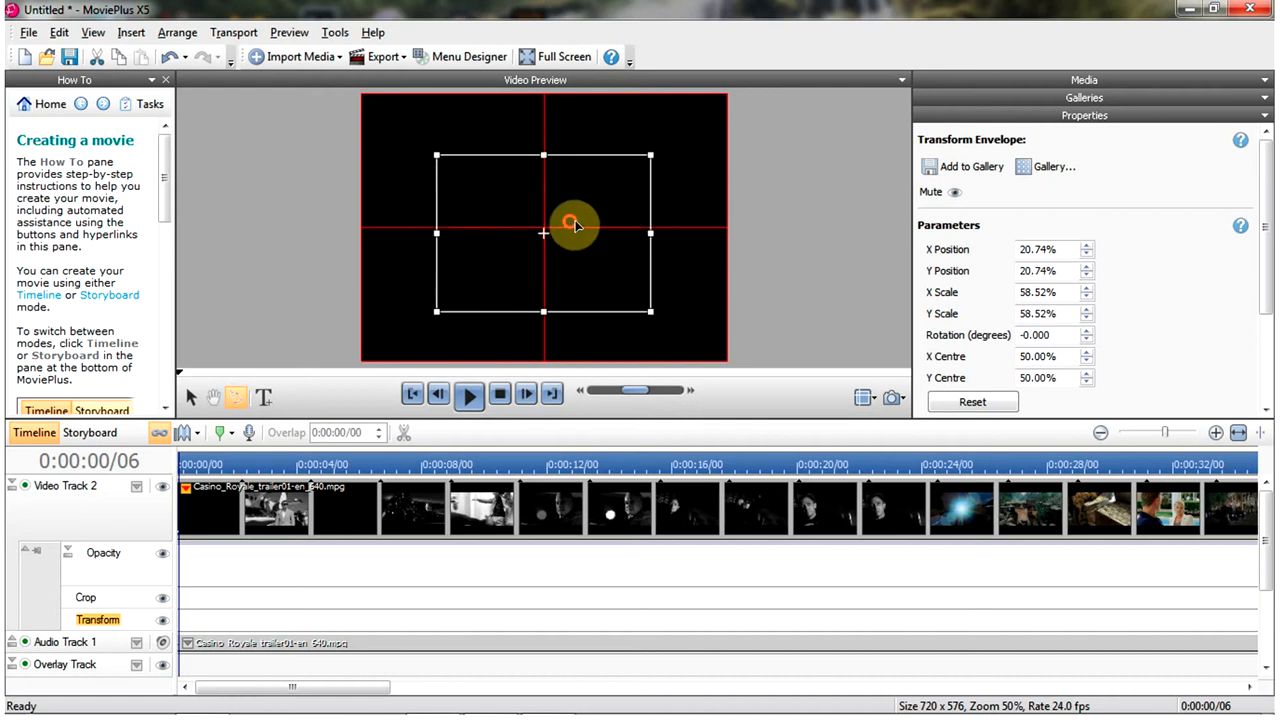
{"action": "left_click_drag", "start_coordinate": [576, 224], "coordinate": [650, 156]}
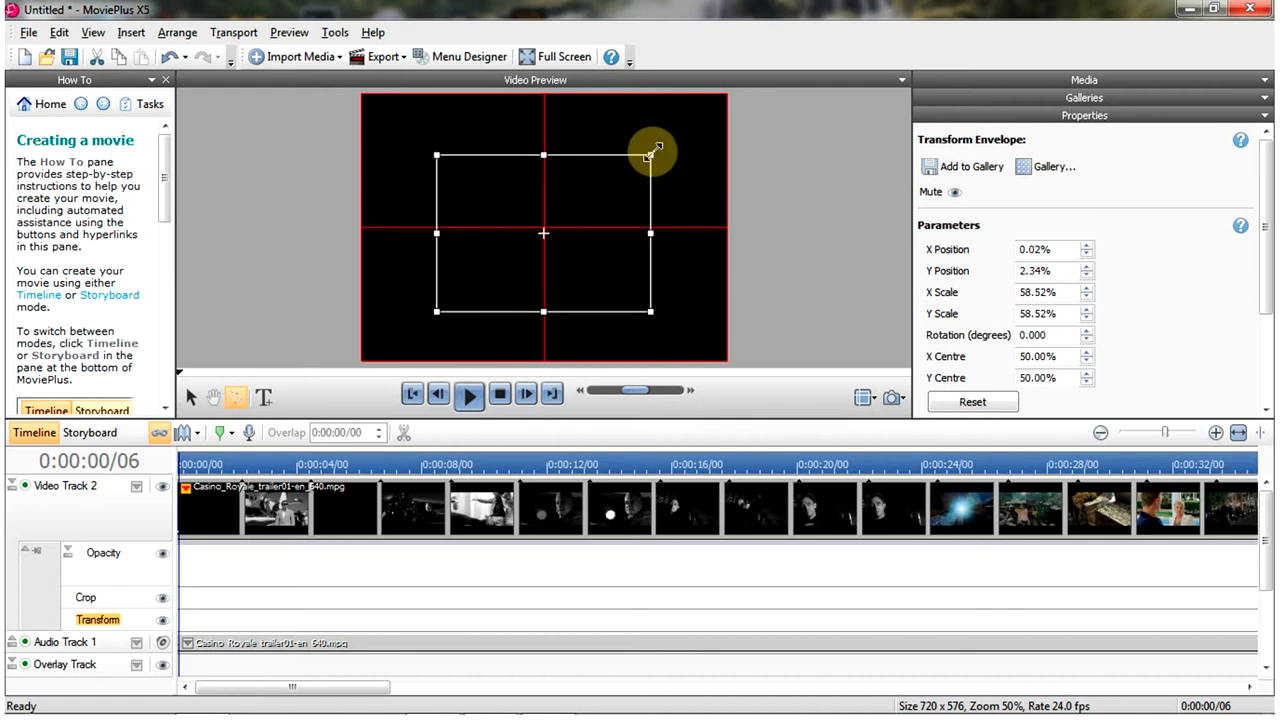
{"action": "left_click_drag", "start_coordinate": [650, 156], "coordinate": [436, 312]}
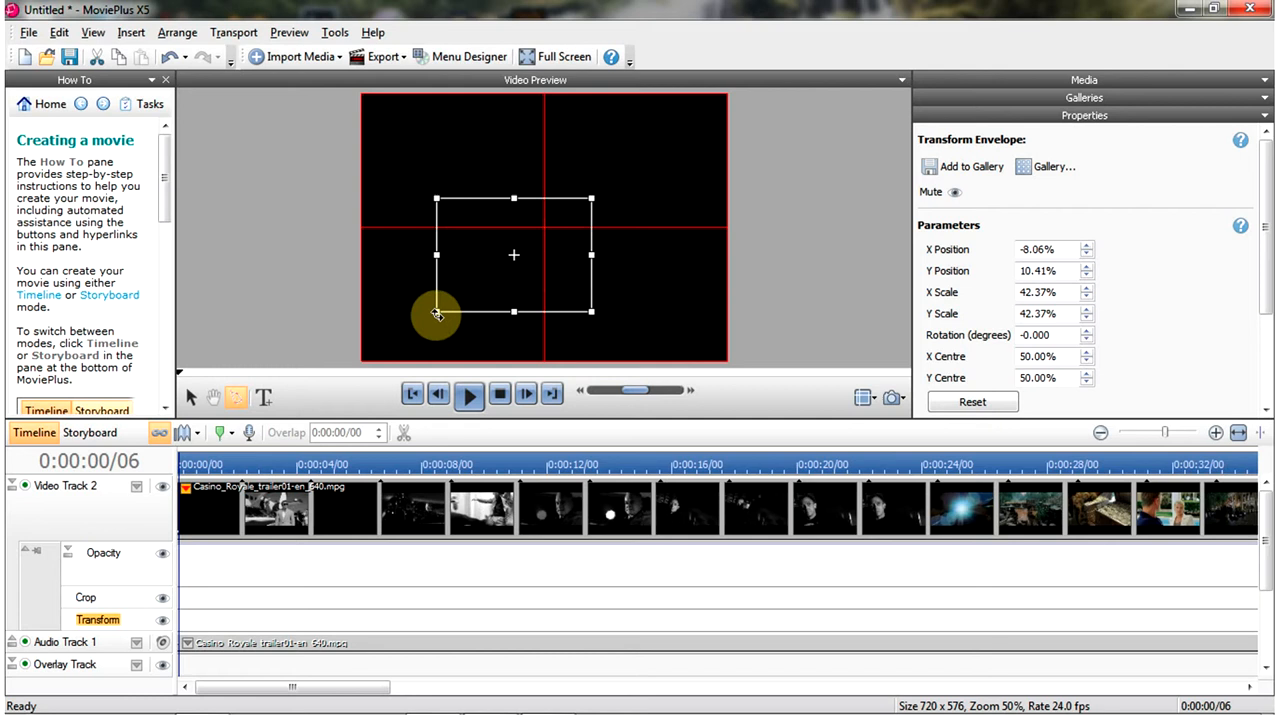
{"action": "left_click_drag", "start_coordinate": [436, 312], "coordinate": [512, 256]}
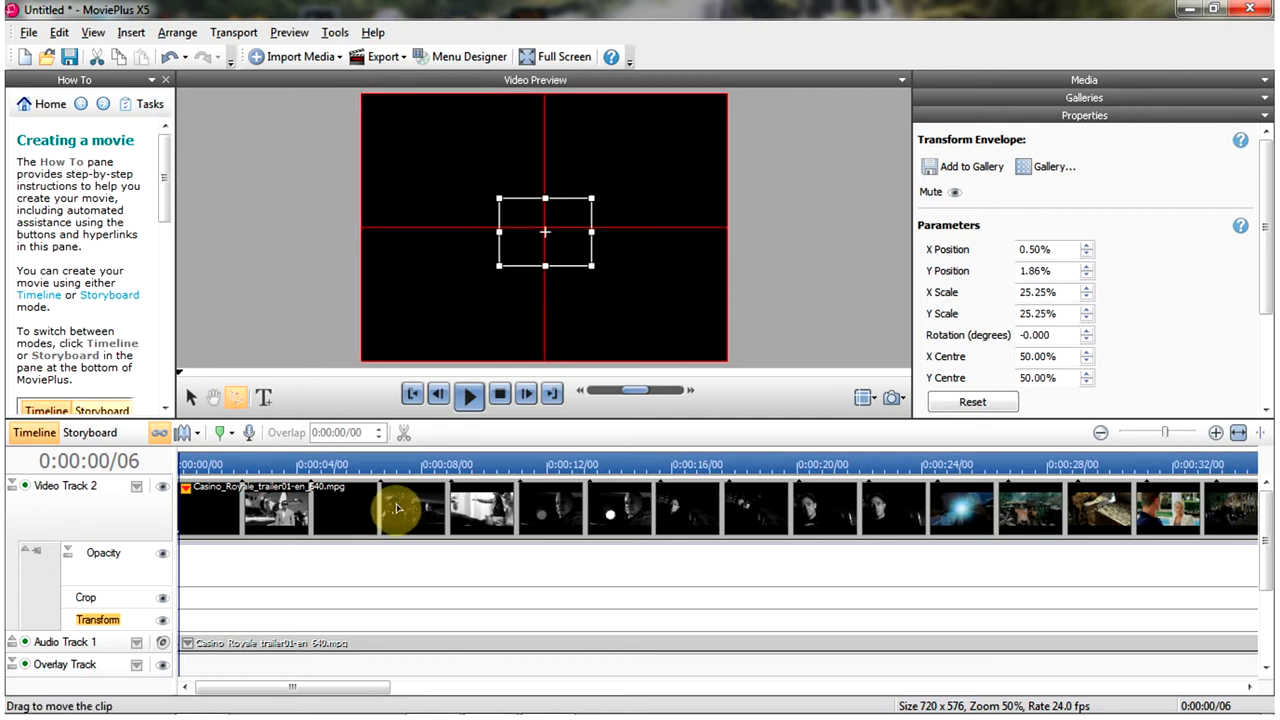
{"action": "mouse_move", "coordinate": [196, 608]}
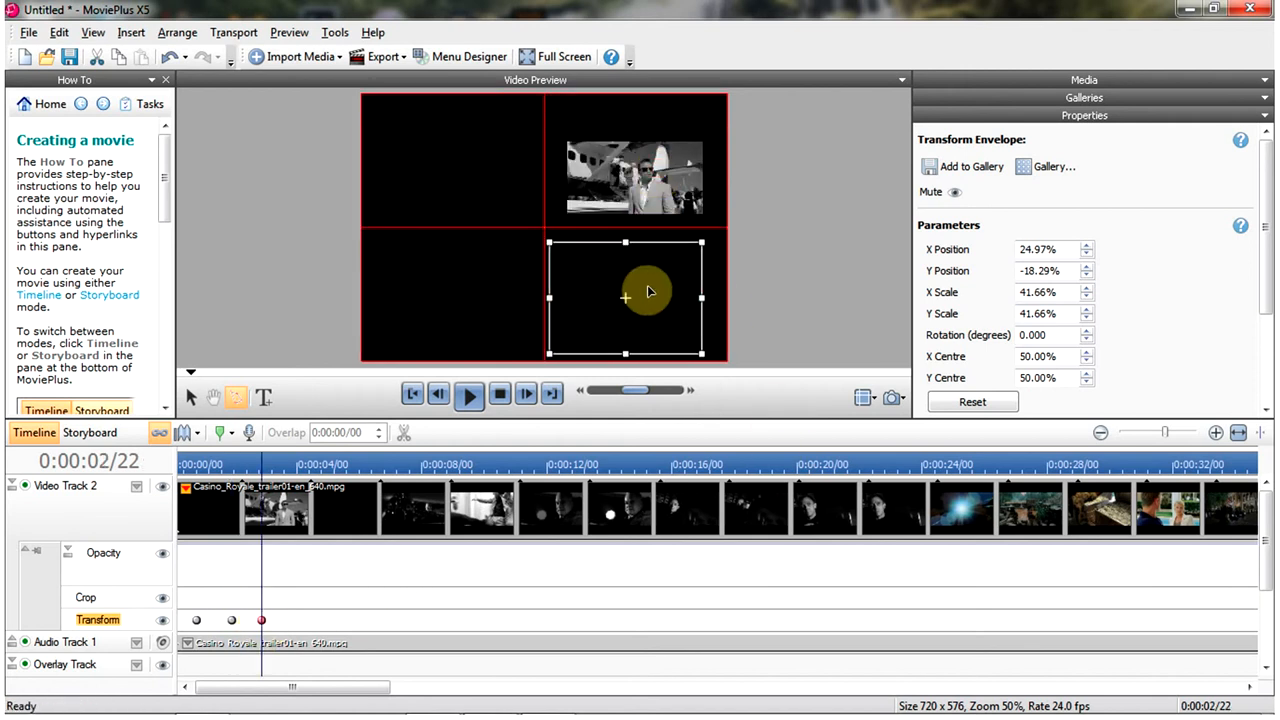
Reposition and enlarge the clip at later caret times until it fills the frame at 100% scale.
{"action": "left_click_drag", "start_coordinate": [624, 292], "coordinate": [504, 210]}
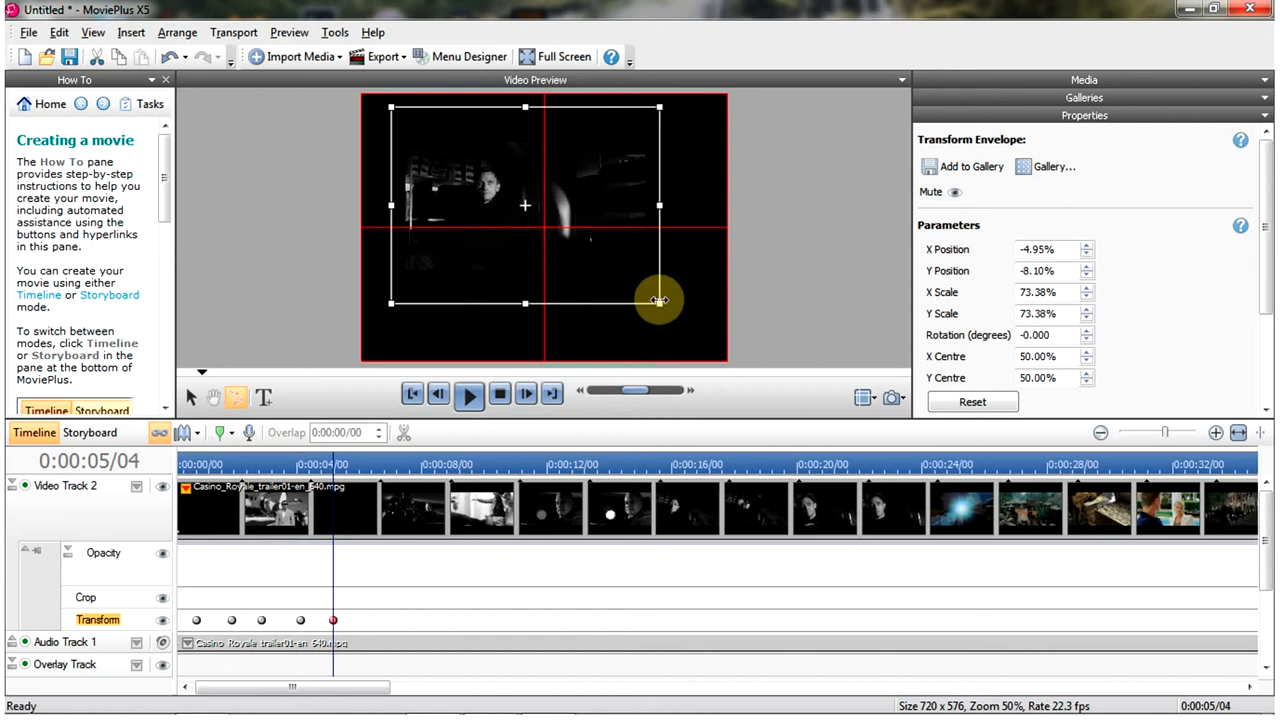
{"action": "left_click_drag", "start_coordinate": [660, 300], "coordinate": [704, 350]}
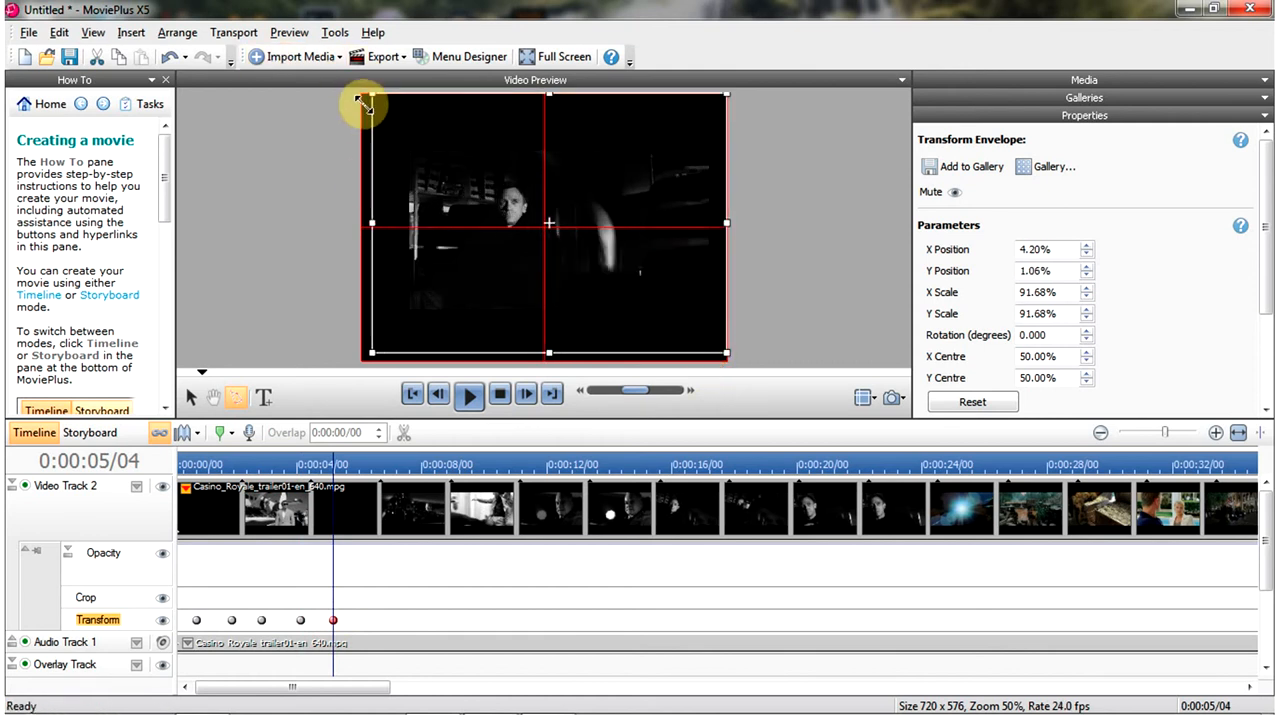
{"action": "left_click_drag", "start_coordinate": [364, 100], "coordinate": [372, 356]}
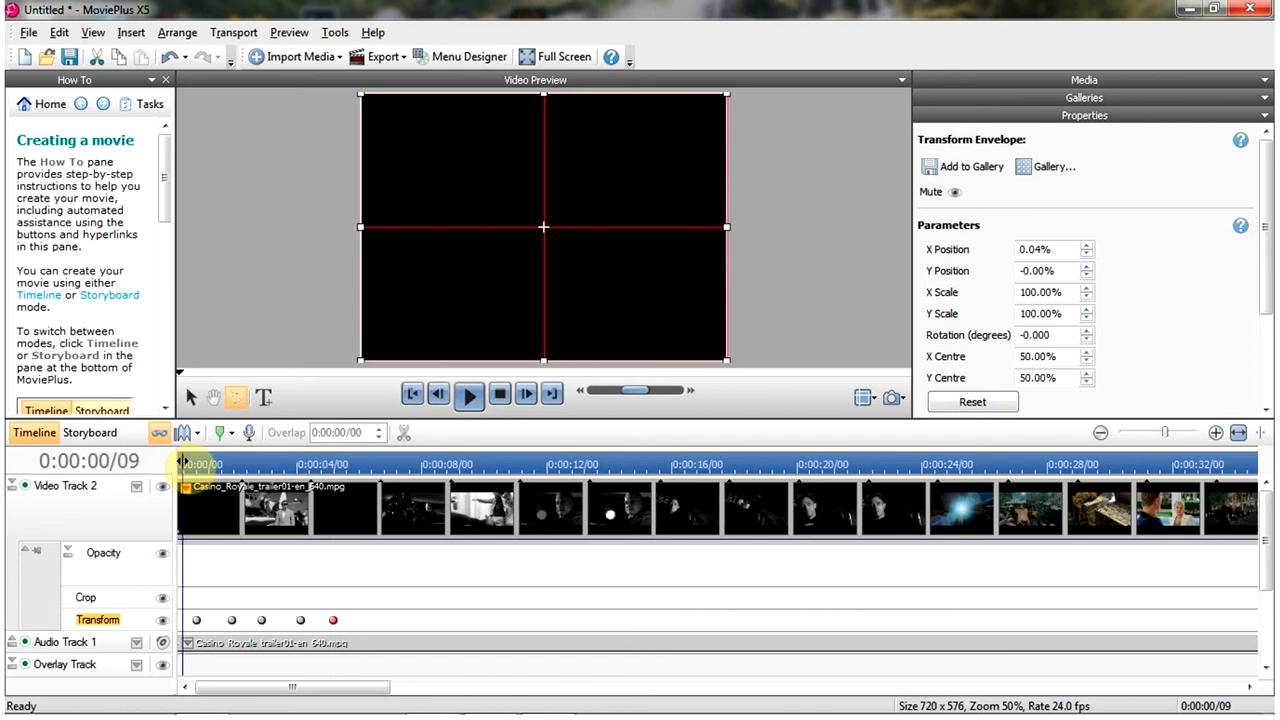
Return to the timeline start and play back the growing-clip animation.
{"action": "left_click", "coordinate": [468, 392]}
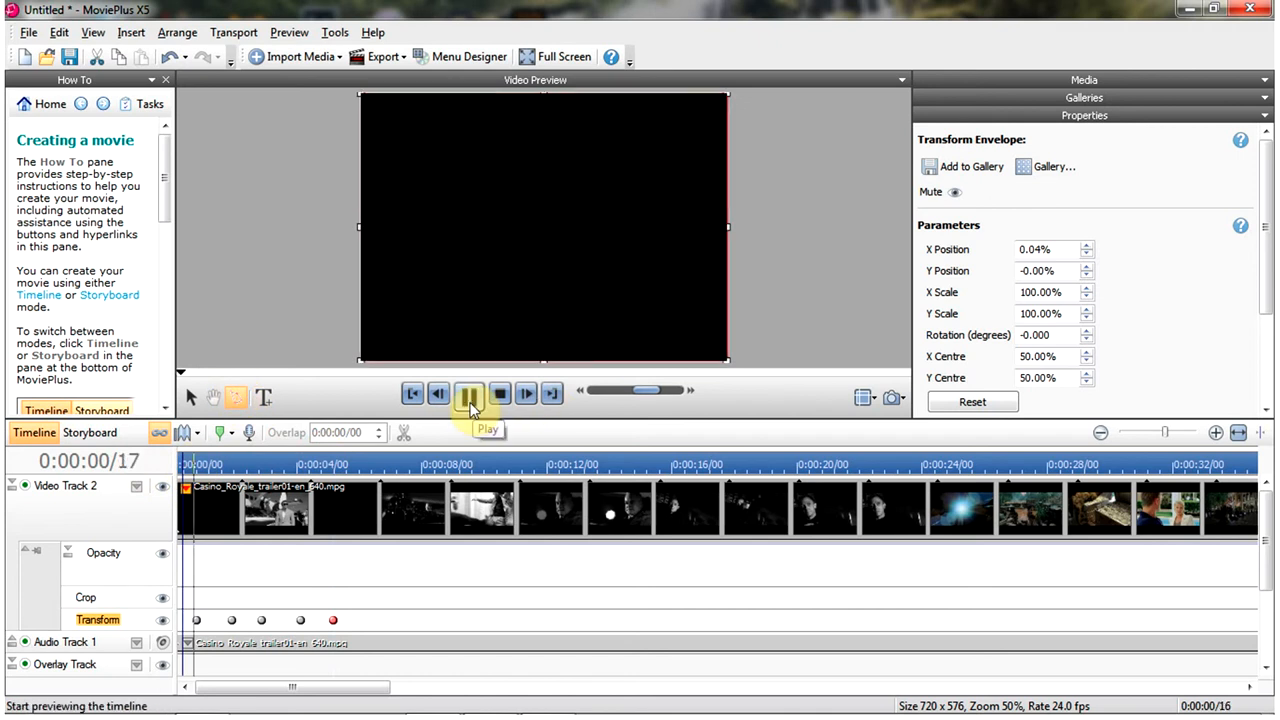
{"action": "left_click", "coordinate": [470, 392]}
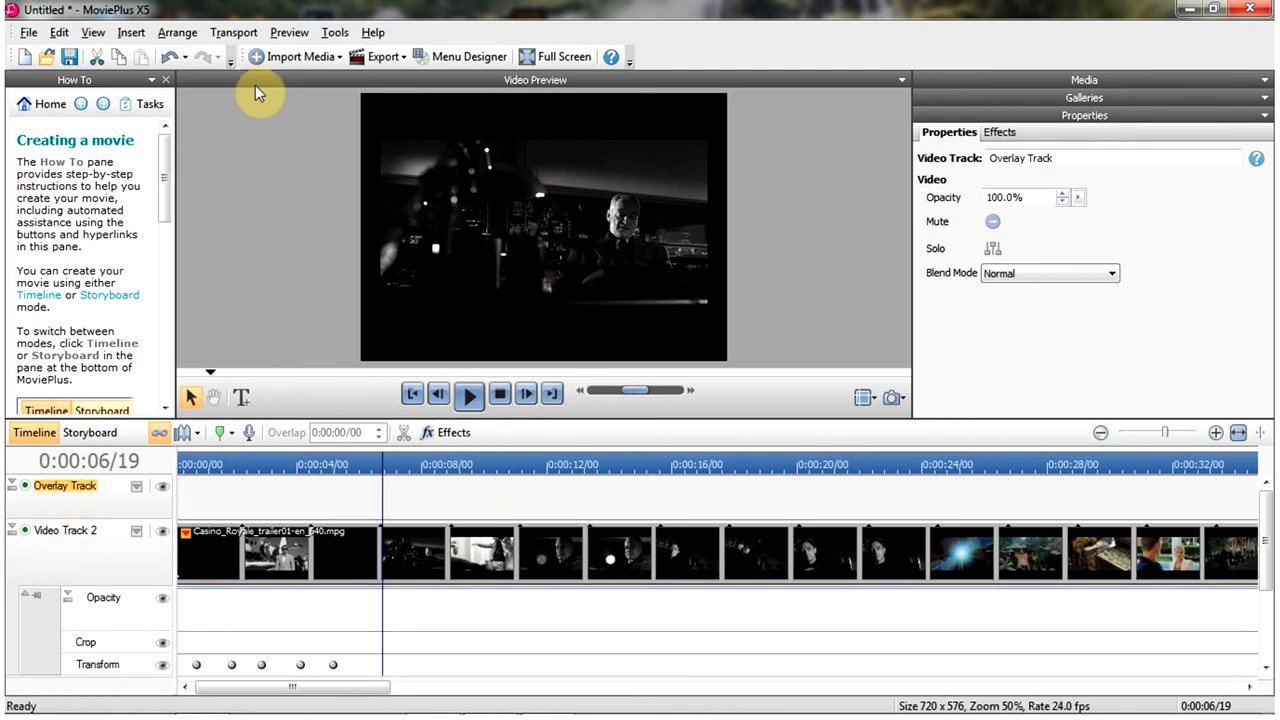
Insert a 'My Title' caption clip and apply an orange outlined decorative style.
{"action": "left_click", "coordinate": [132, 32]}
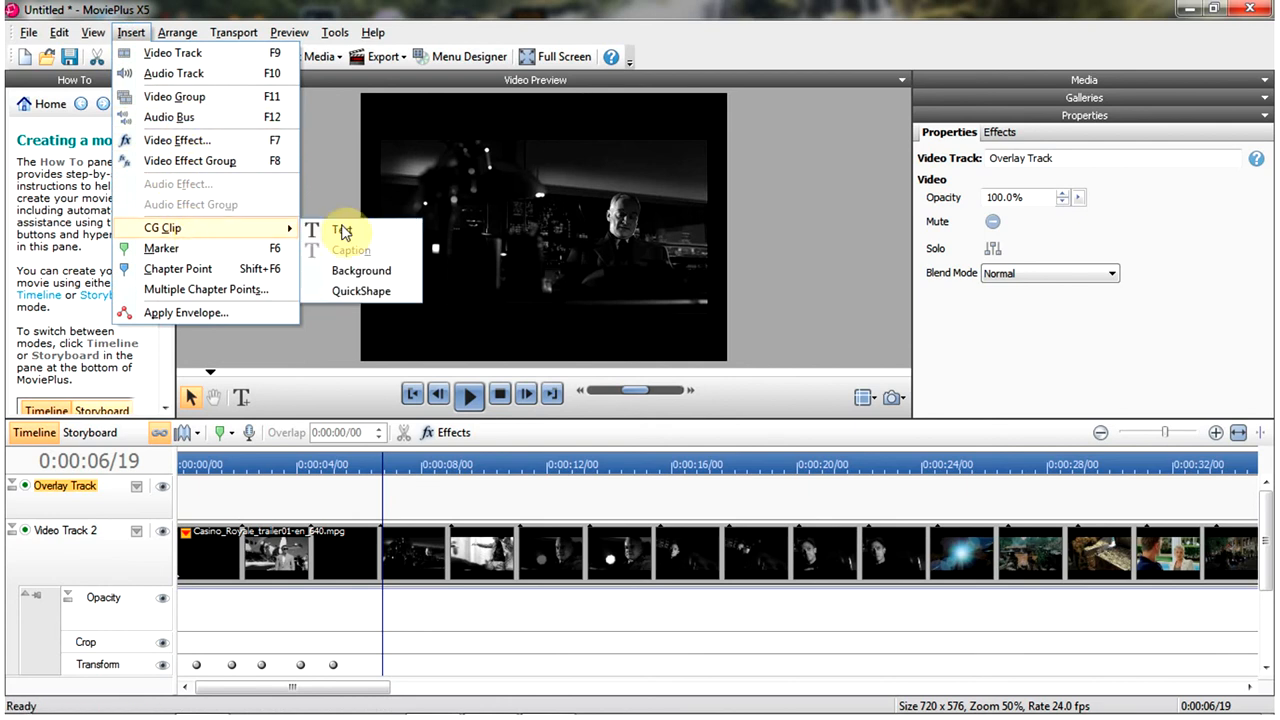
{"action": "left_click", "coordinate": [344, 230]}
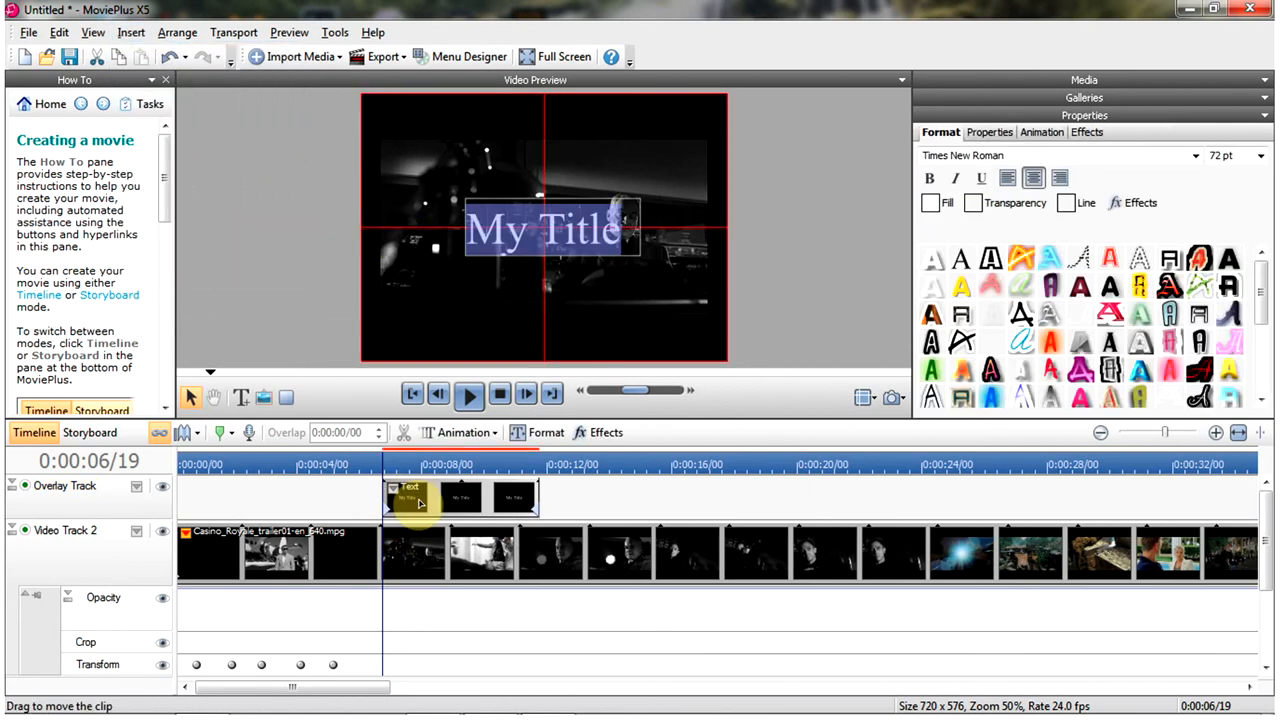
{"action": "left_click", "coordinate": [1050, 340]}
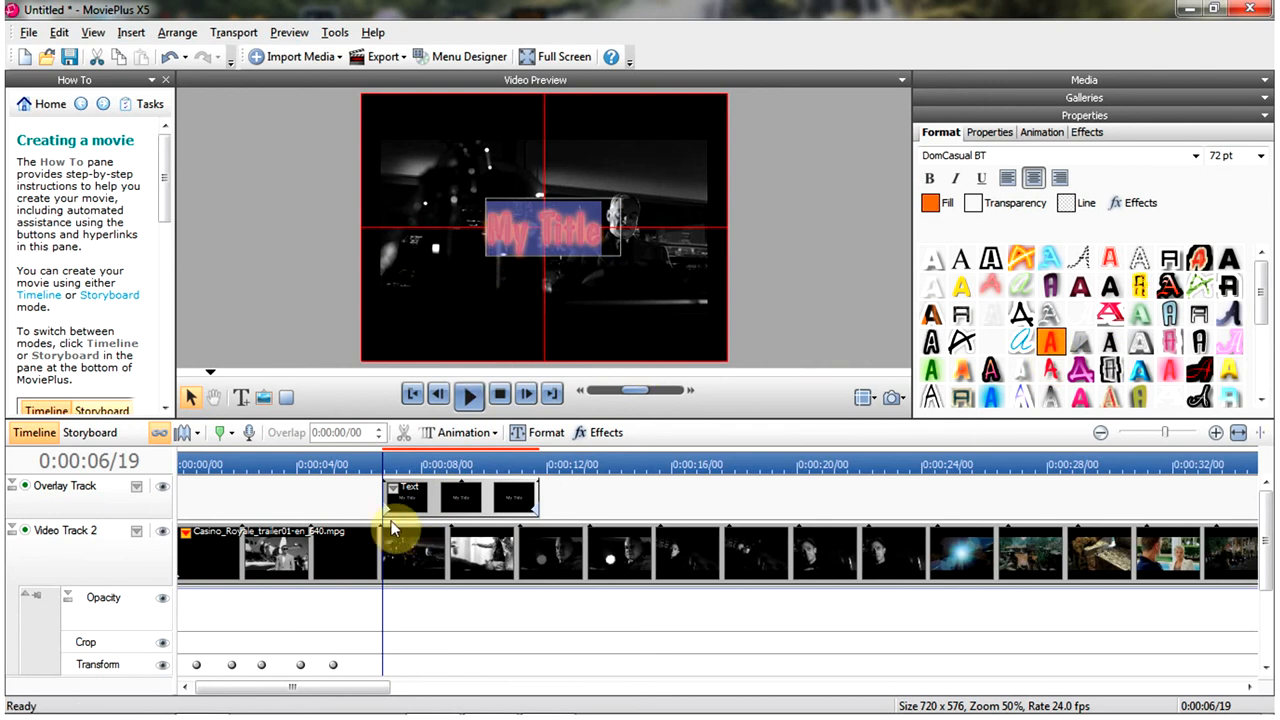
Add a Transform envelope to the title clip and keyframe it from lower left to upper right.
{"action": "right_click", "coordinate": [404, 496]}
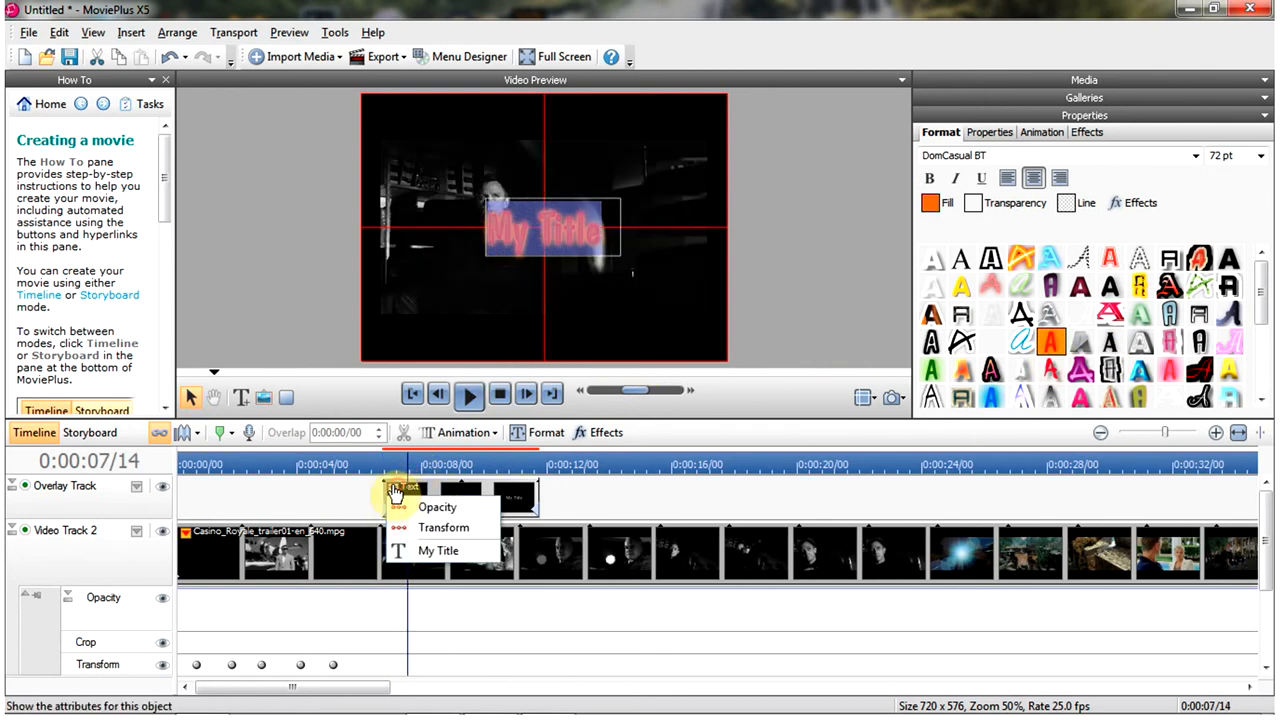
{"action": "mouse_move", "coordinate": [444, 528]}
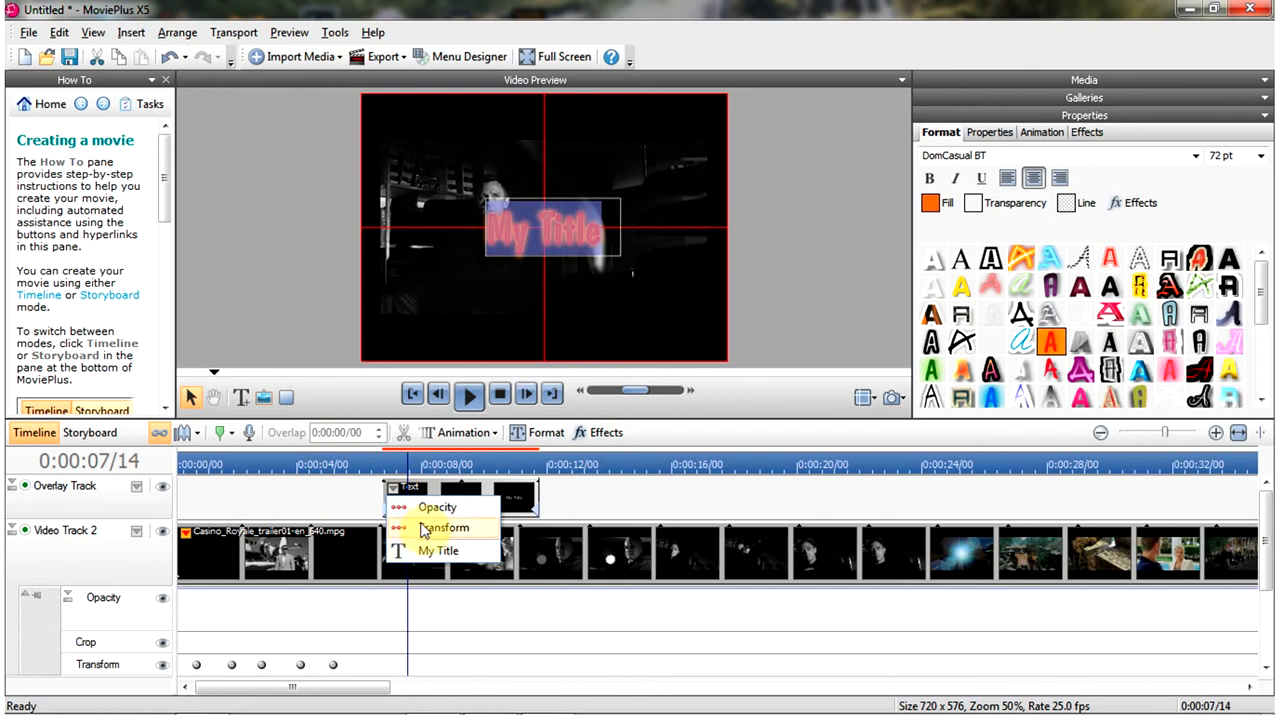
{"action": "left_click", "coordinate": [444, 528]}
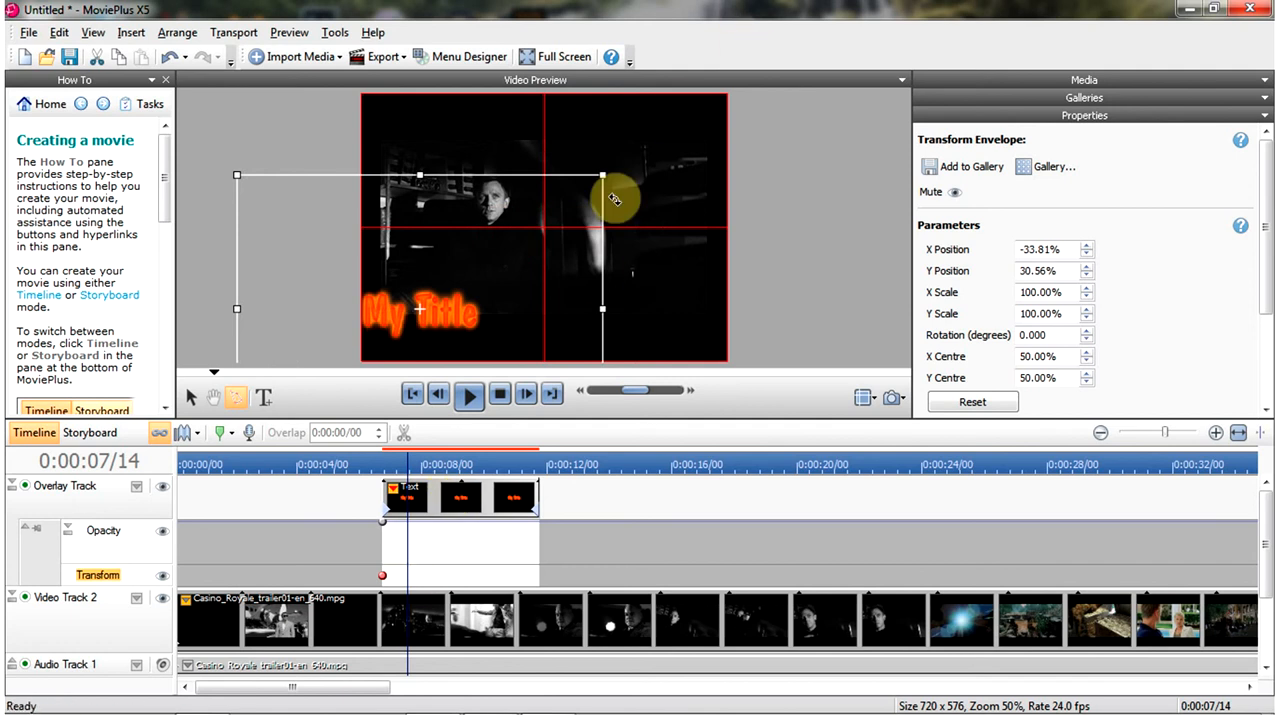
{"action": "mouse_move", "coordinate": [416, 576]}
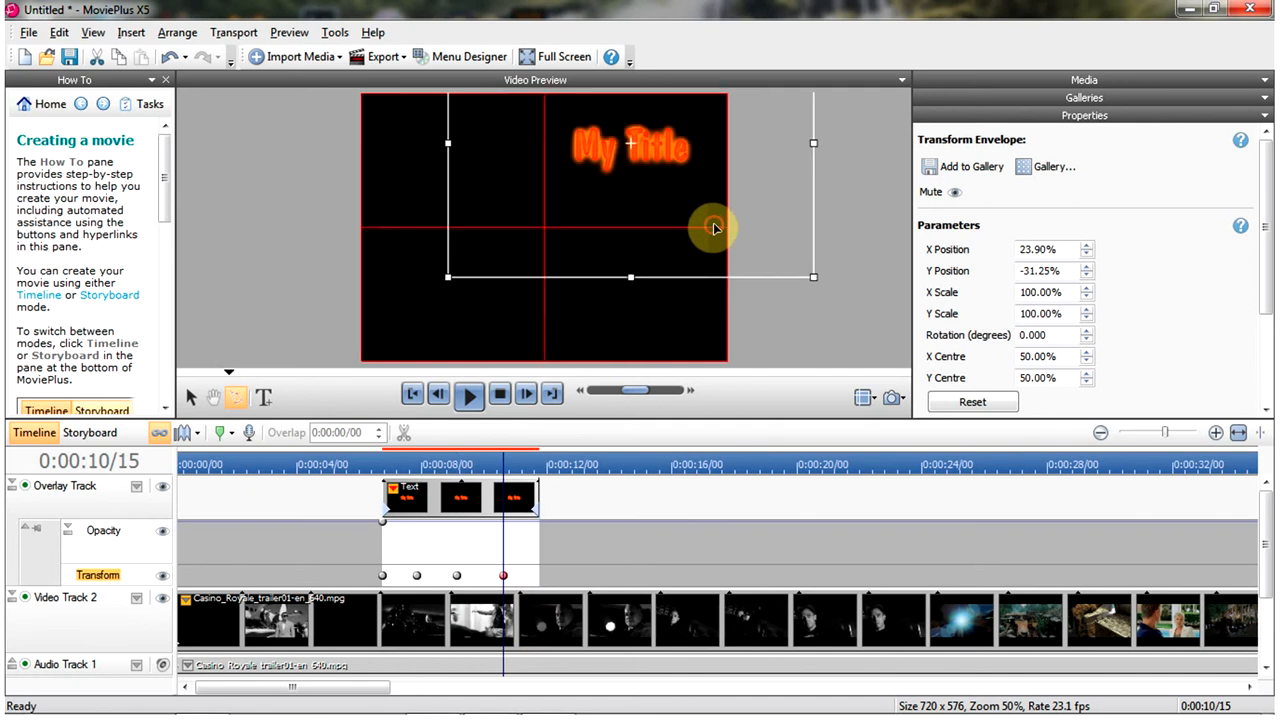
{"action": "left_click", "coordinate": [380, 464]}
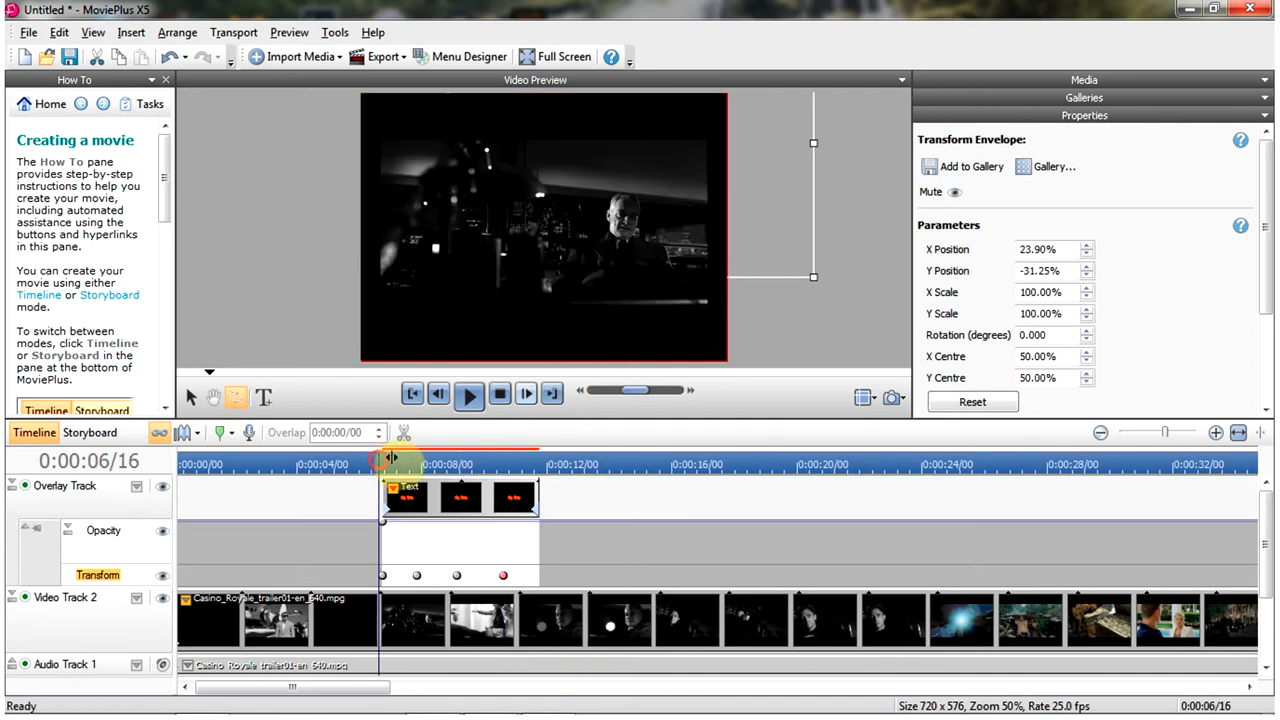
Play and pause the title animation preview, then select the caption clip.
{"action": "left_click", "coordinate": [468, 392]}
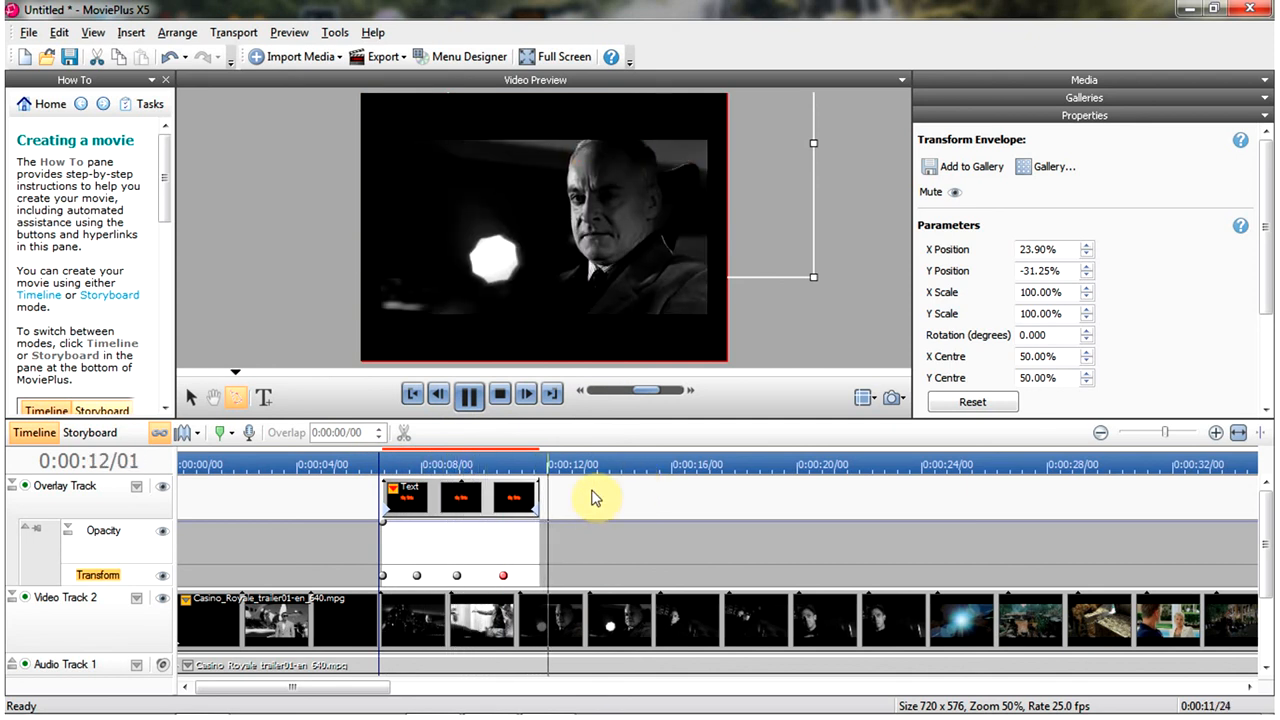
{"action": "left_click", "coordinate": [470, 392]}
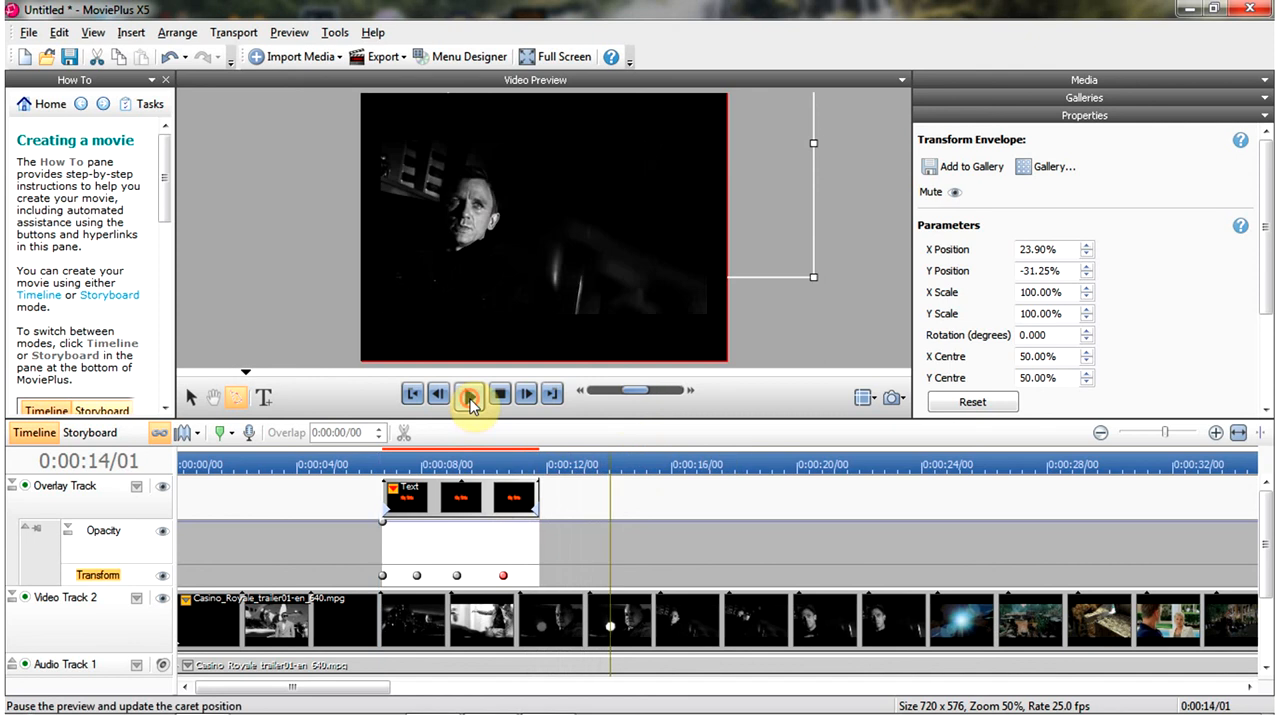
{"action": "left_click", "coordinate": [468, 392]}
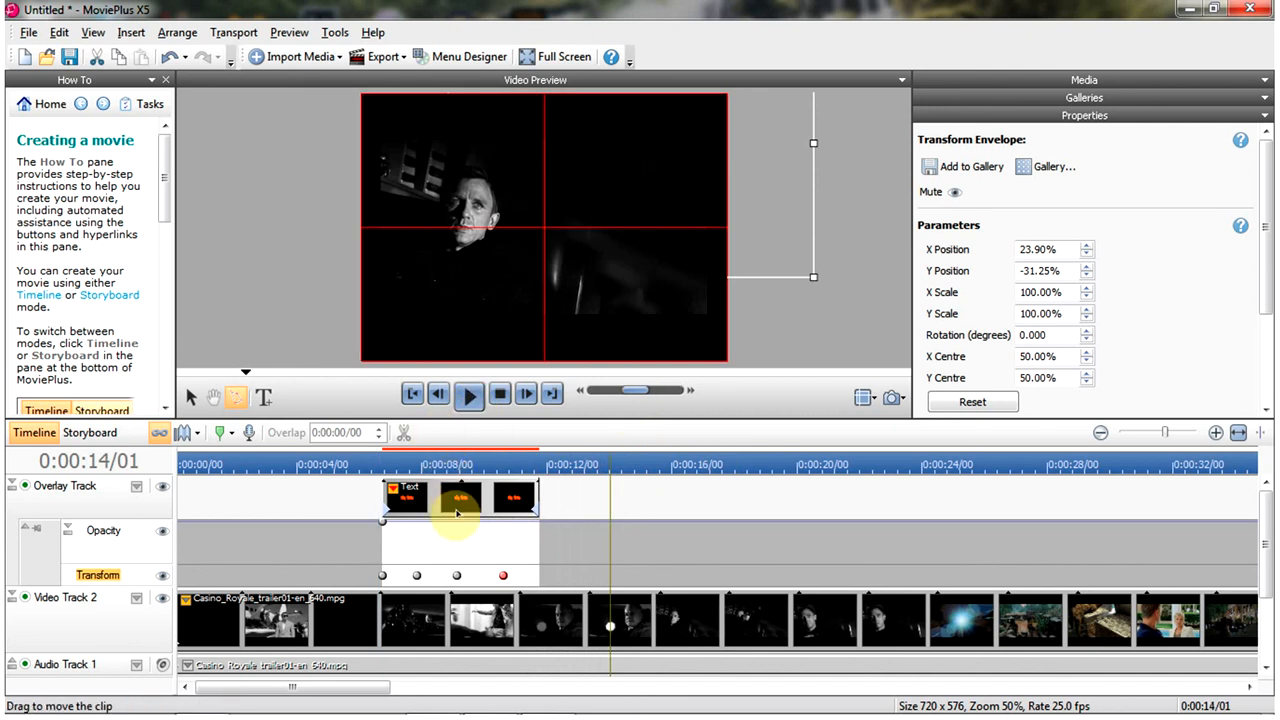